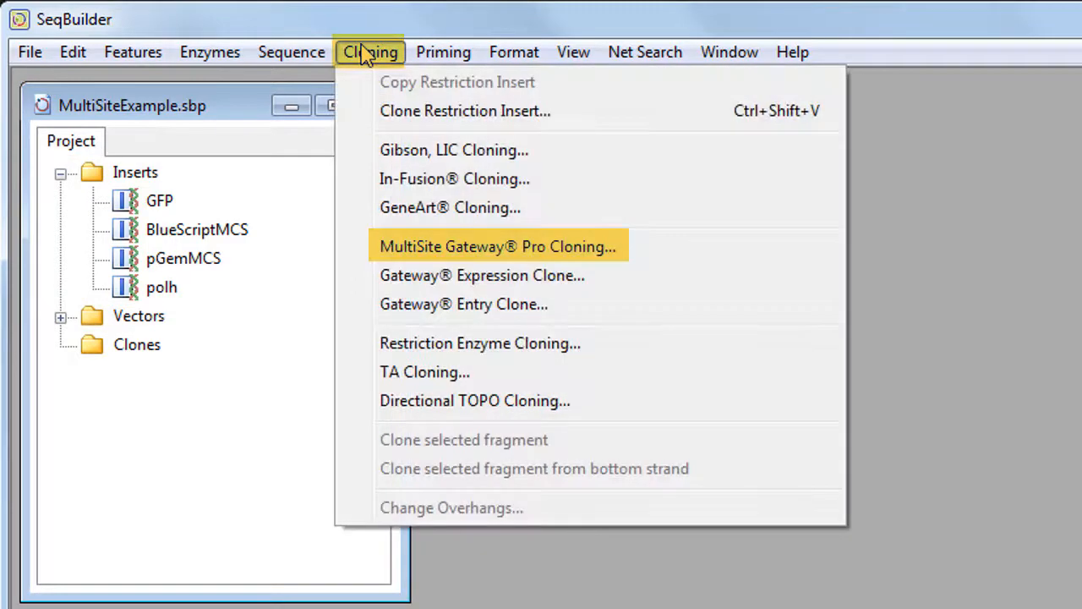
# Start a new MultiSite Gateway Pro cloning experiment from the Cloning menu.
pyautogui.click(497, 245)
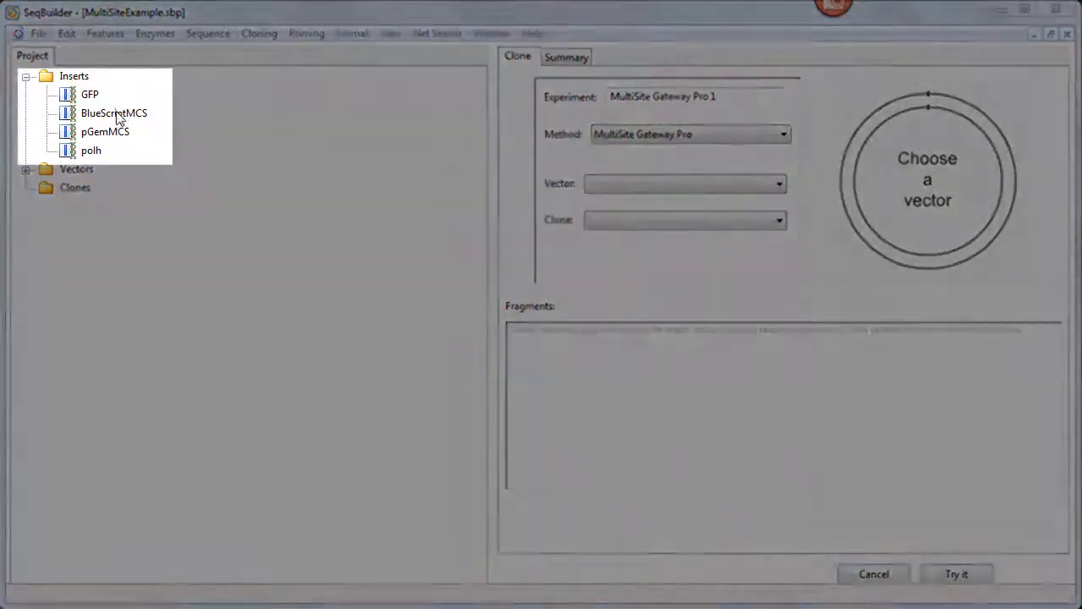
# Add the GFP, BlueScriptMCS, pGemMCS and polh inserts as fragments and move polh first.
pyautogui.click(90, 95)
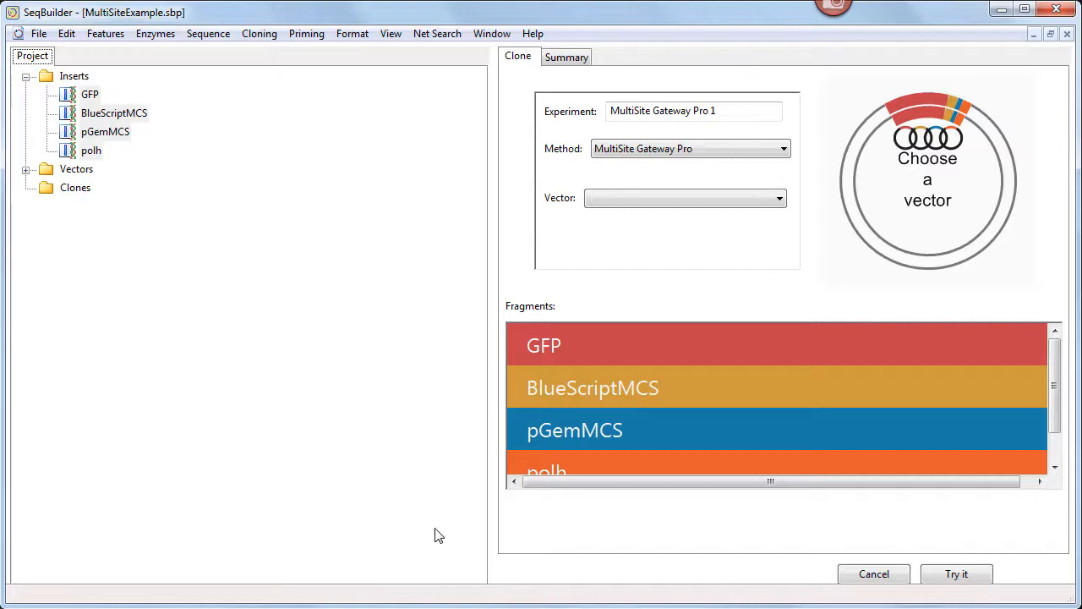
pyautogui.moveTo(539, 521)
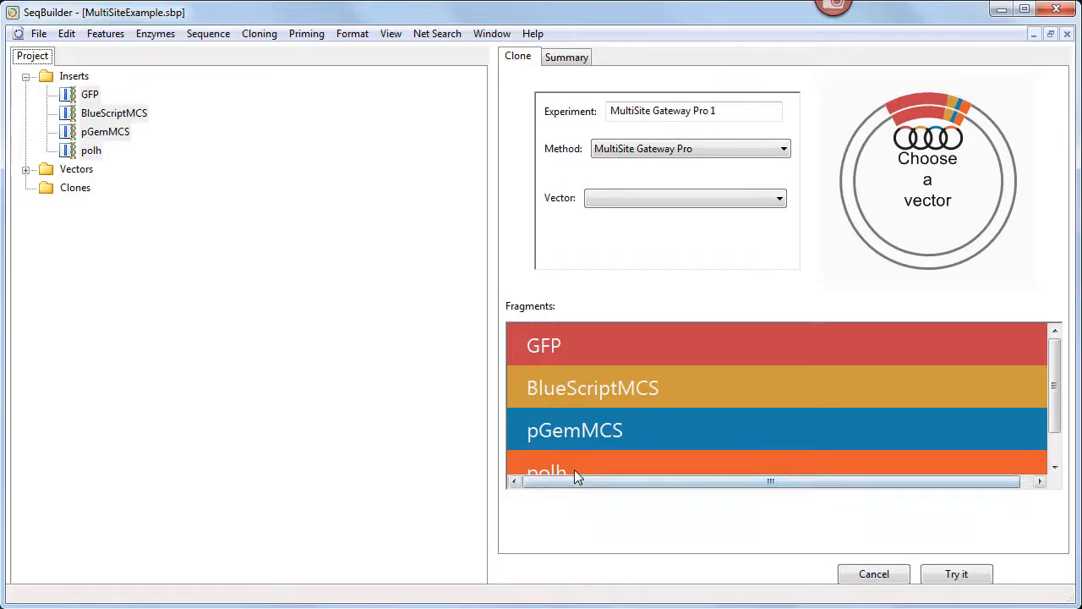
pyautogui.moveTo(546, 472); pyautogui.dragTo(546, 387)
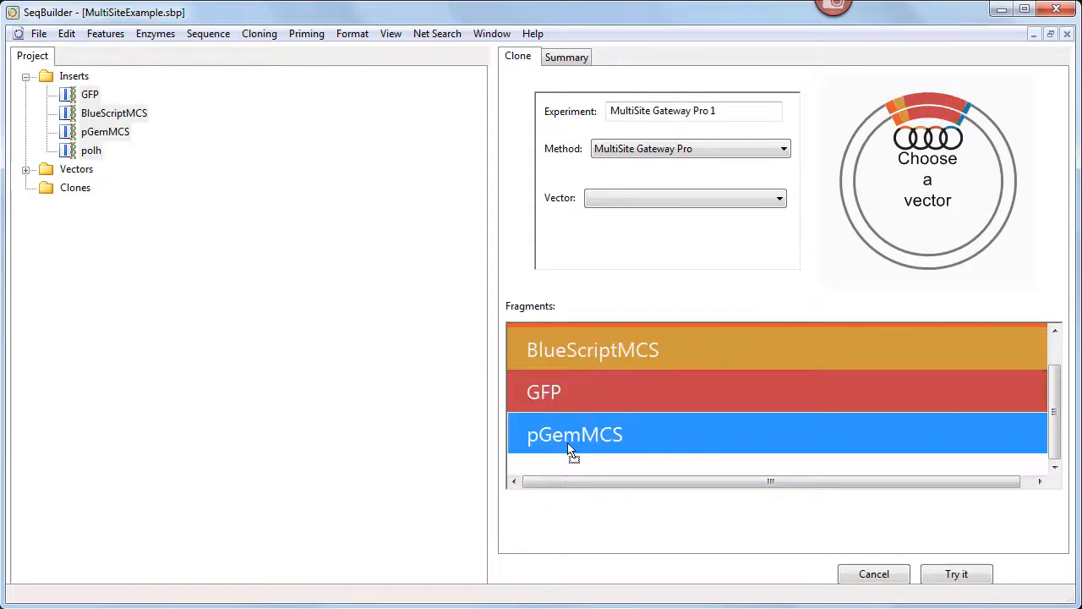
pyautogui.scroll(3)
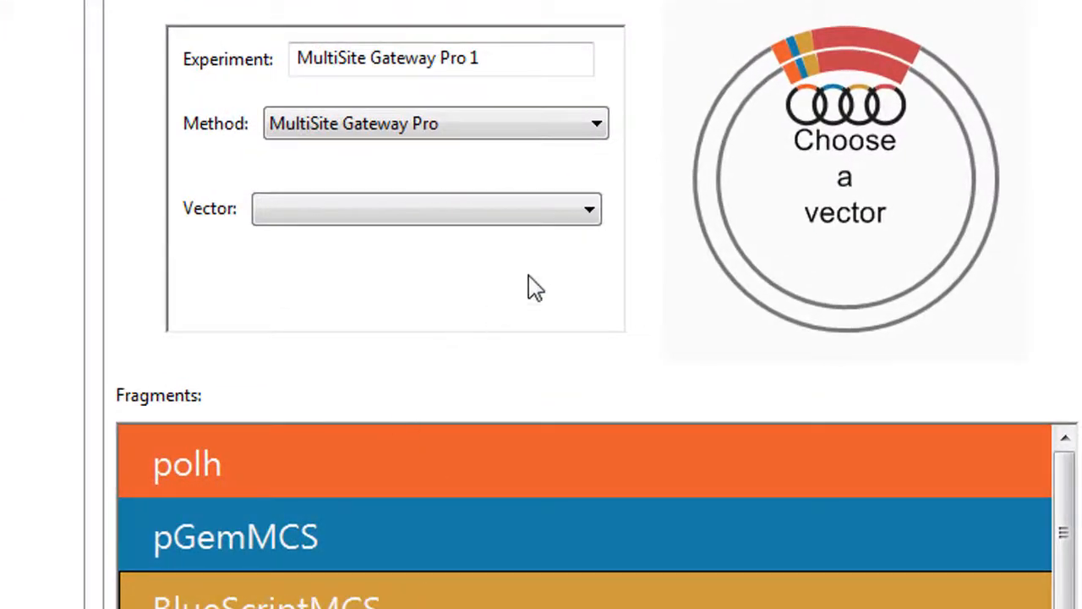
# Choose pDEST8 from the Destination Vectors list, giving a 7513 bp construct.
pyautogui.click(588, 210)
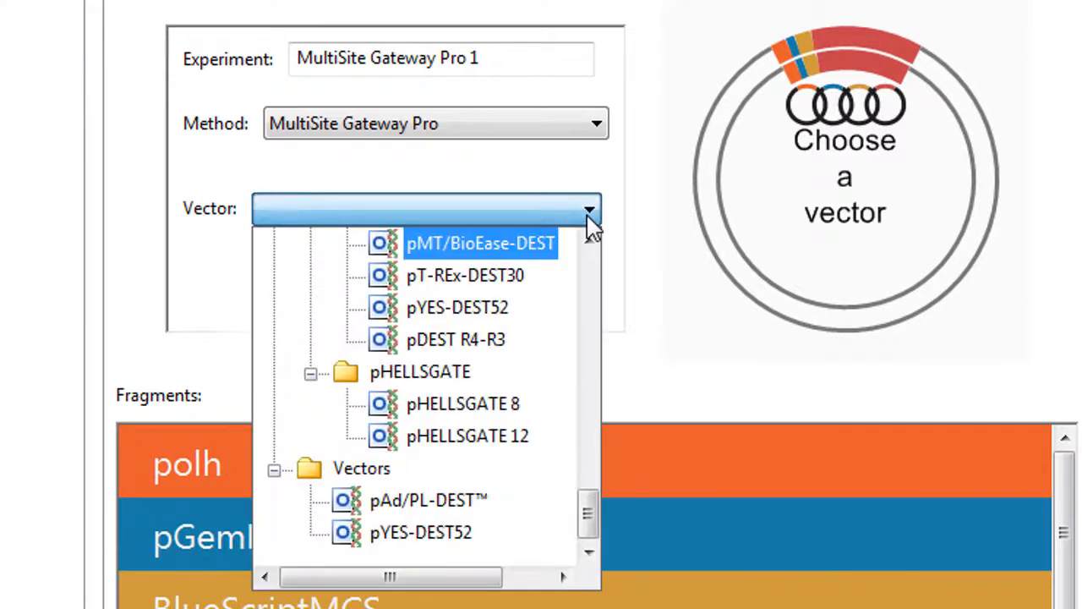
pyautogui.scroll(-3)
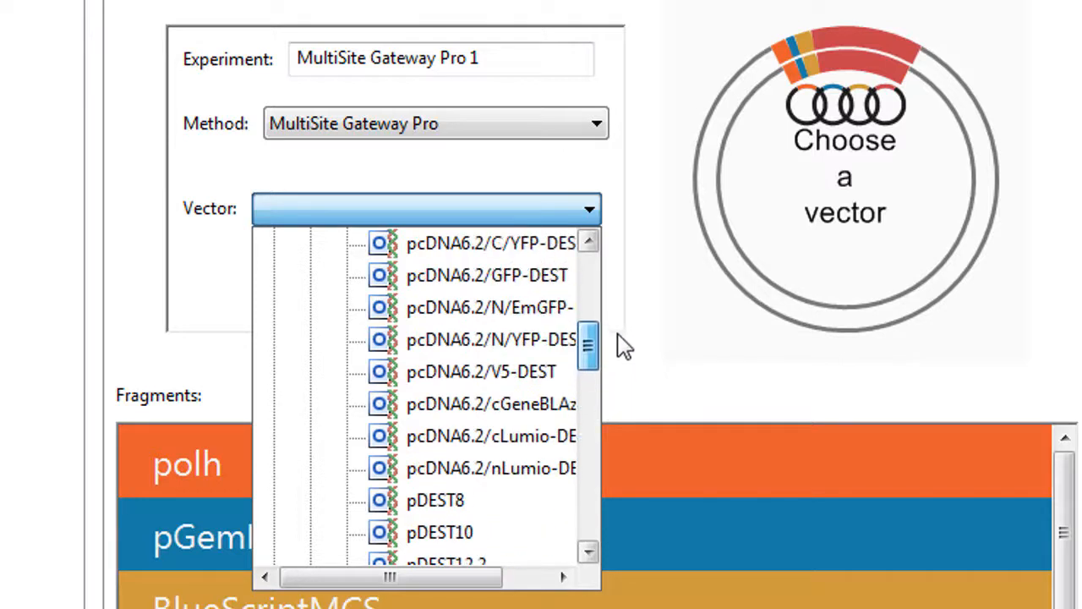
pyautogui.scroll(3)
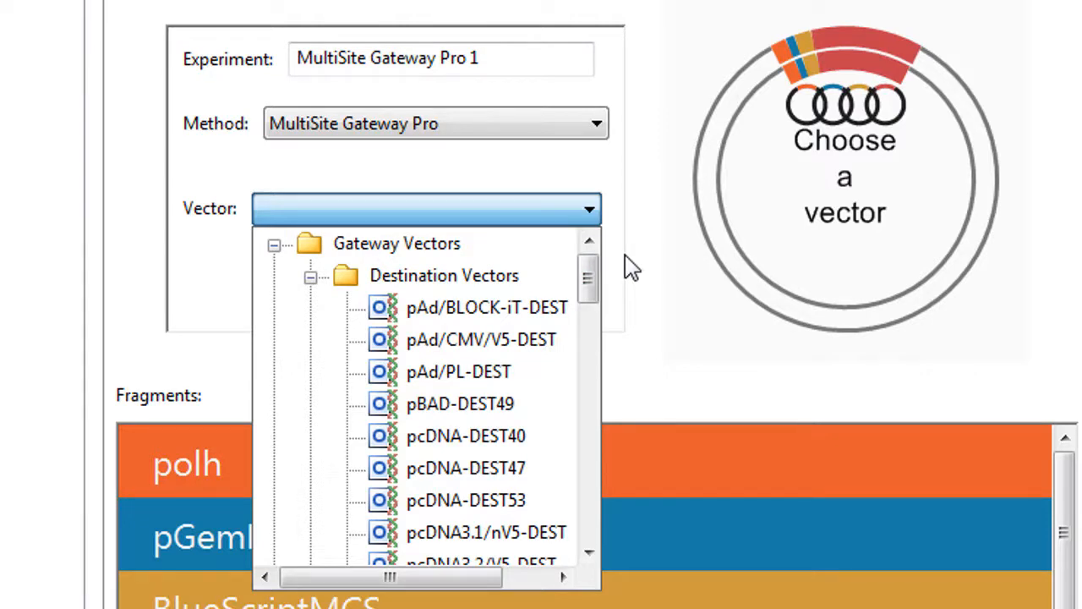
pyautogui.moveTo(651, 389)
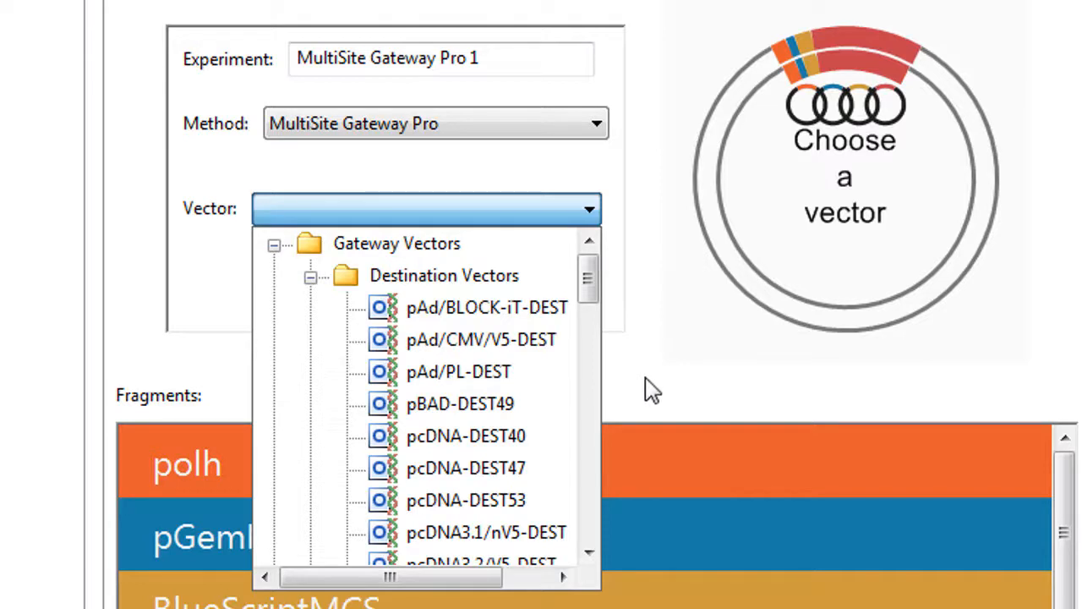
pyautogui.moveTo(588, 279)
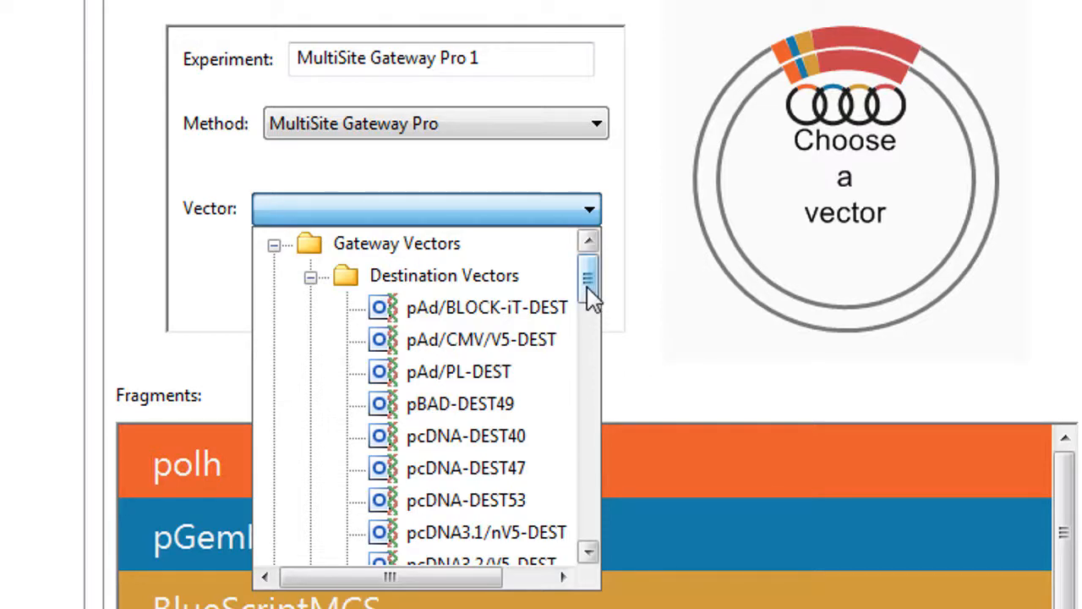
pyautogui.scroll(-3)
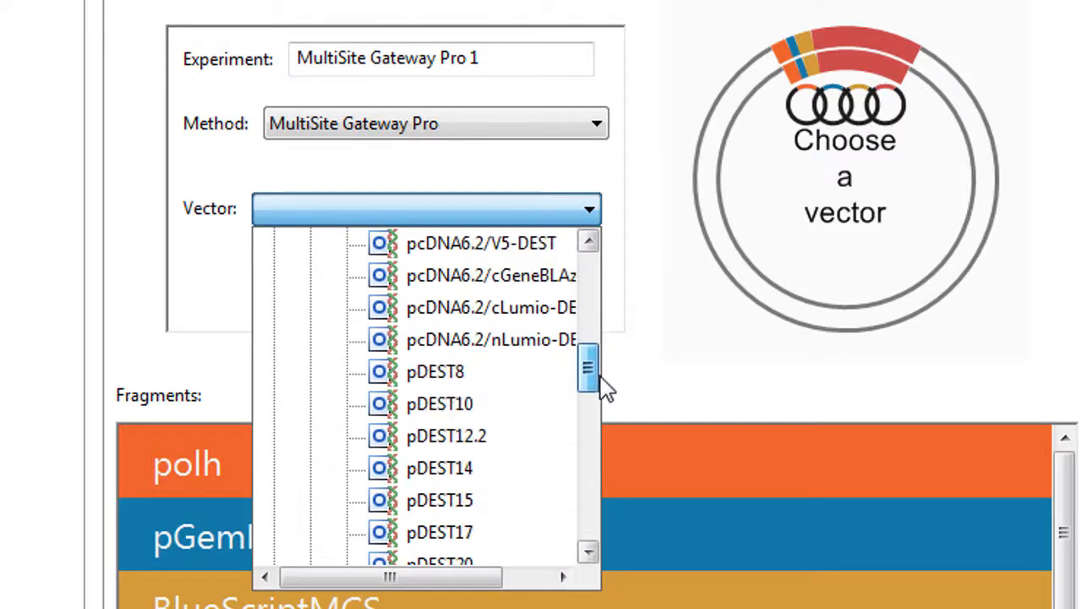
pyautogui.click(436, 372)
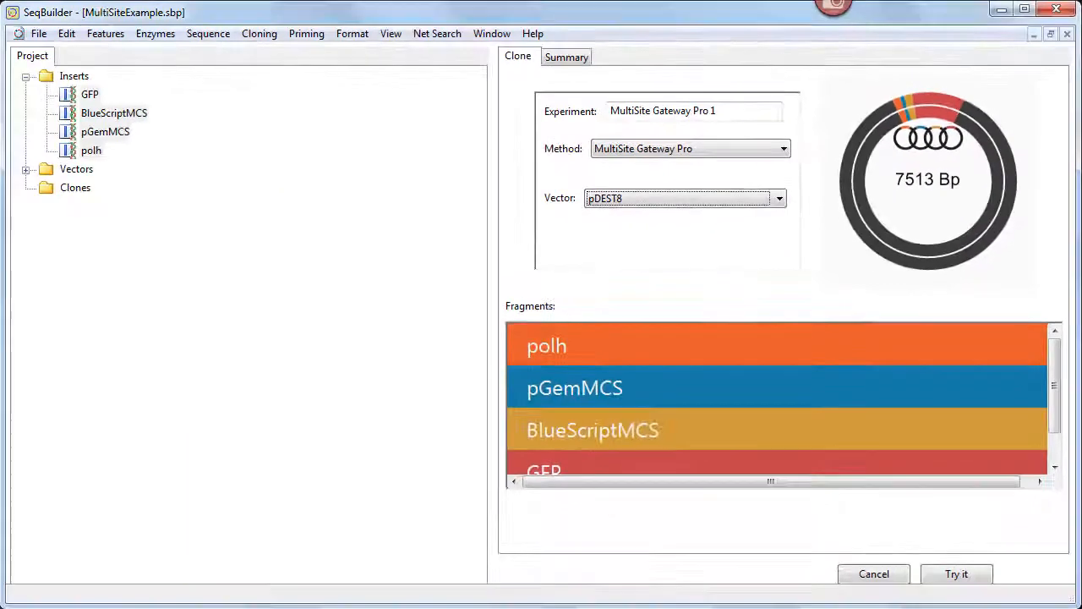
pyautogui.moveTo(957, 575)
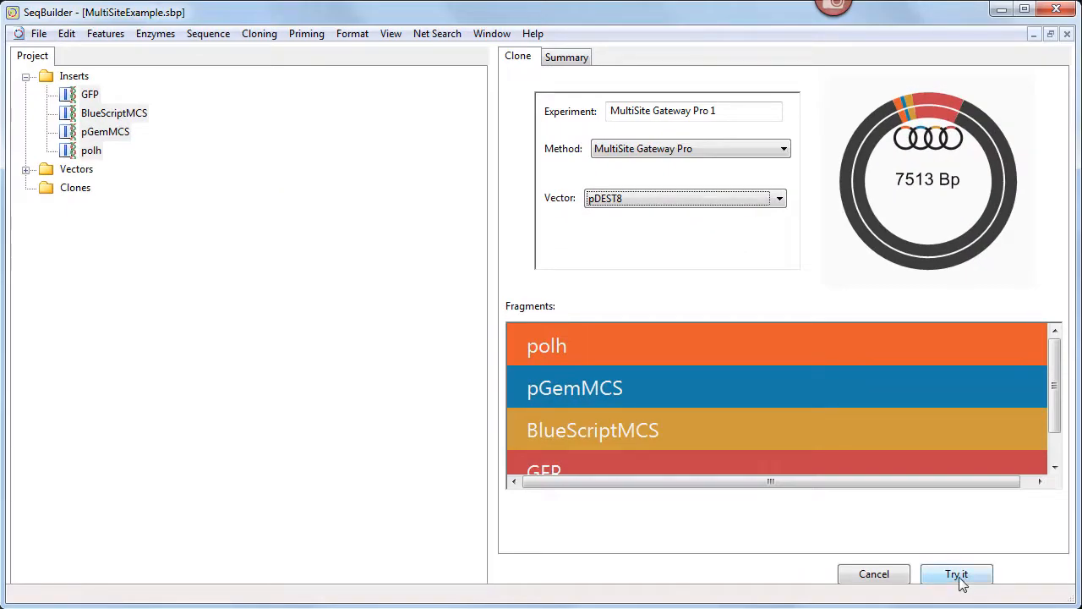
# Preview the Cloning Summary for the four fragments in the 7513 bp pDEST8 construct.
pyautogui.click(957, 575)
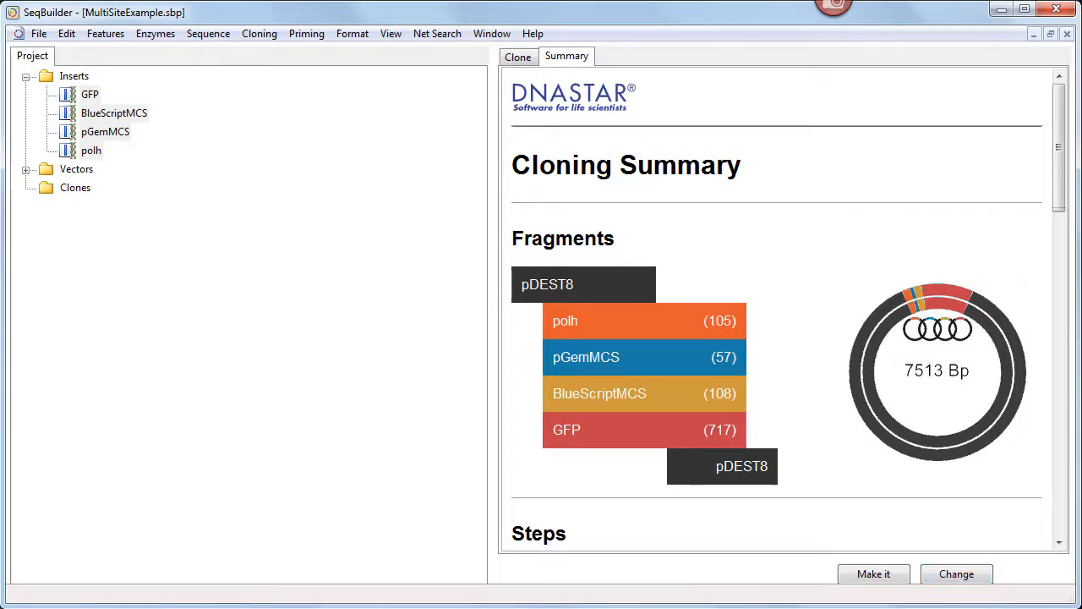
pyautogui.moveTo(872, 574)
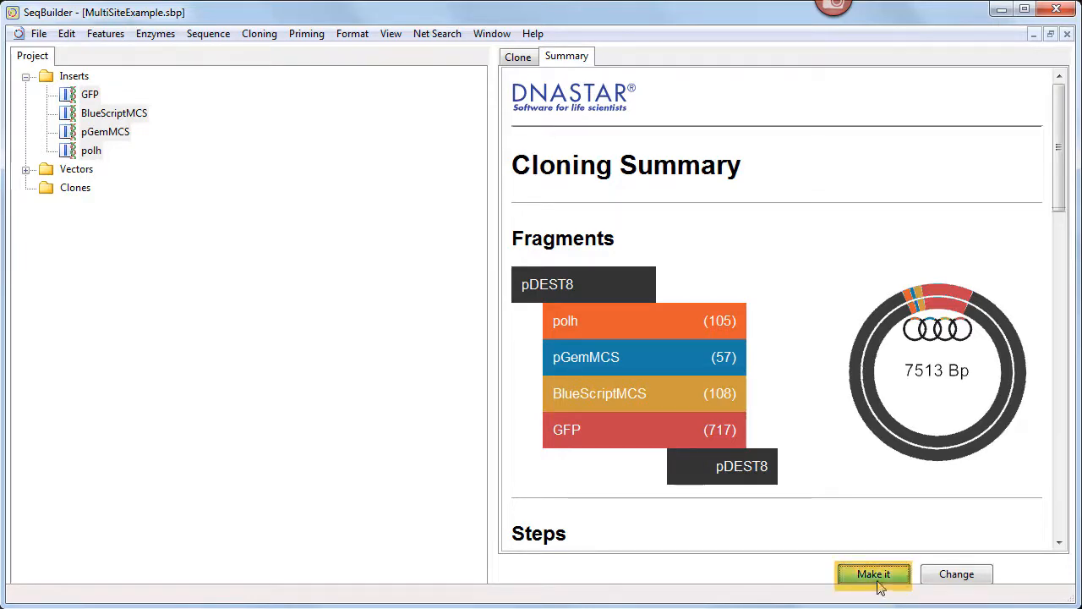
# Make the clone, adding the MultiSite Gateway Pro 1 folder with entry clones and expression clone.
pyautogui.click(872, 575)
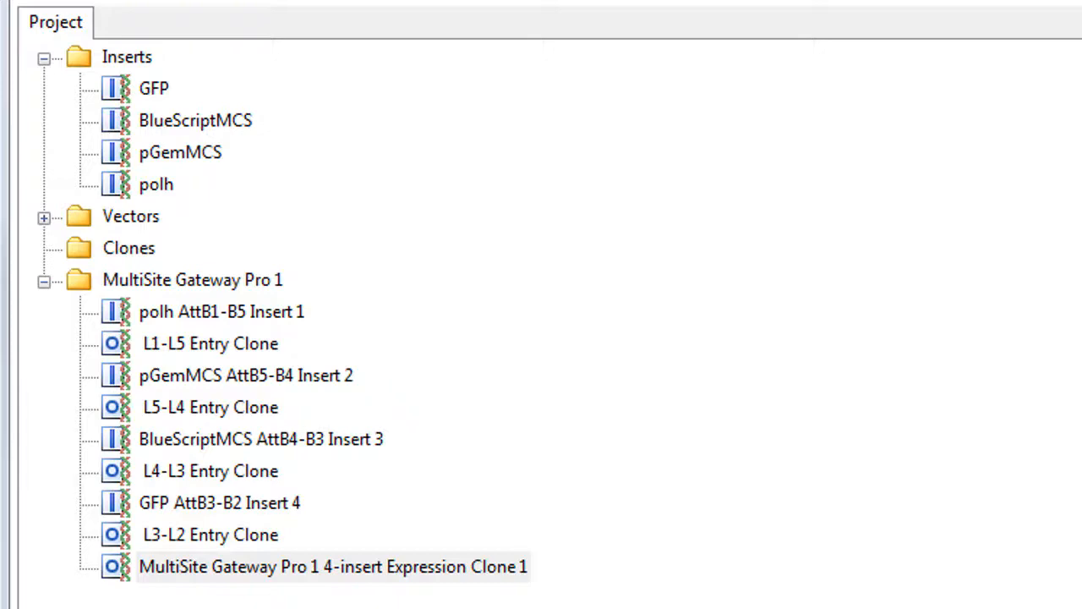
pyautogui.moveTo(173, 584)
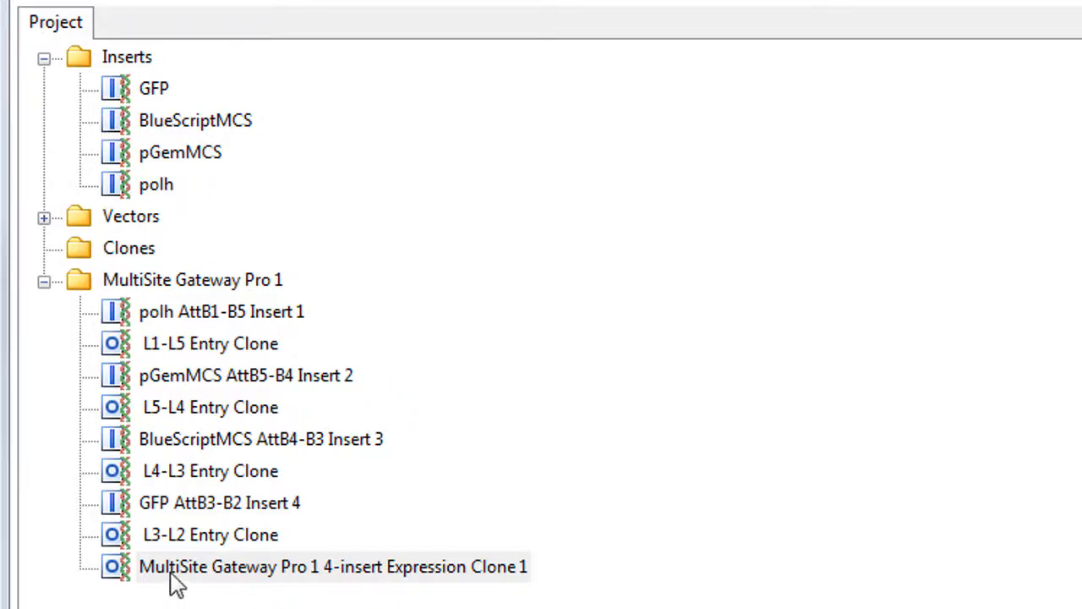
# Open MultiSite Gateway Pro 1 4-insert Expression Clone 1 as a 5795 bp circular map.
pyautogui.doubleClick(332, 567)
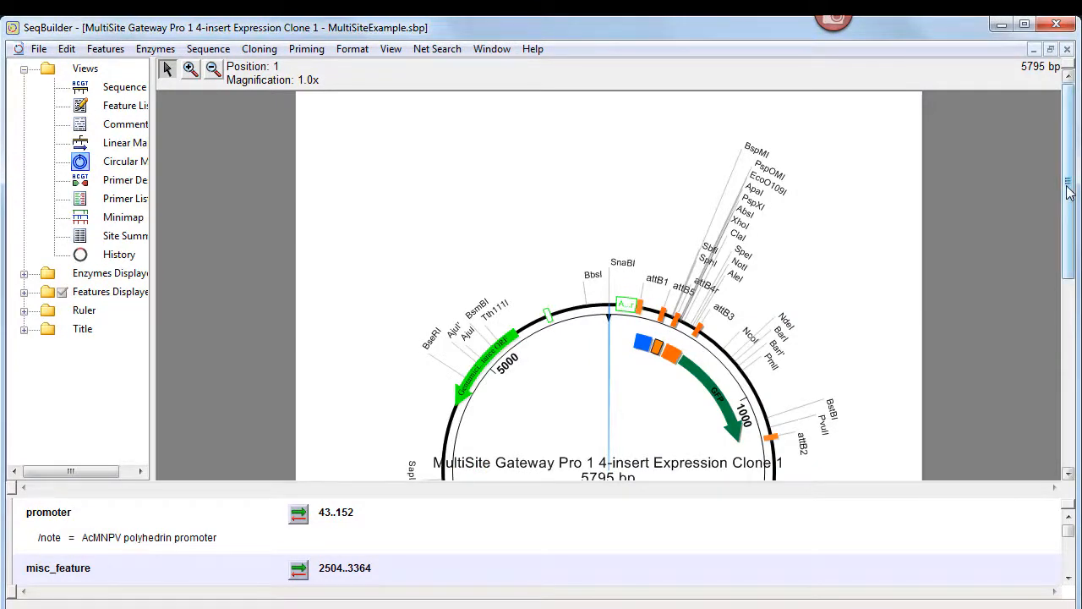
pyautogui.scroll(-3)
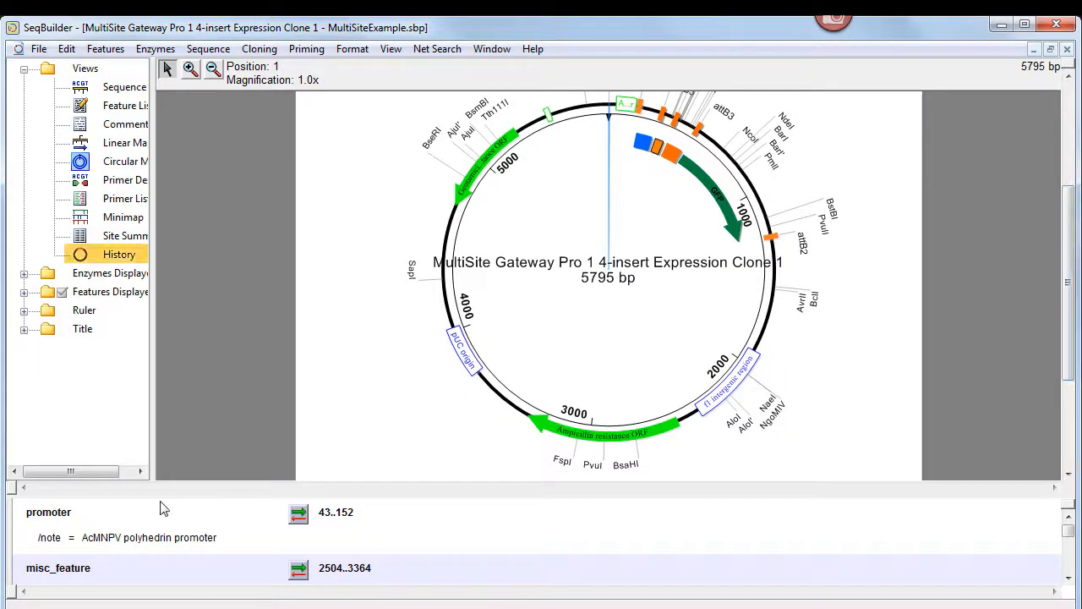
# Show the clone's History and scroll through the summary, amplification and recombination steps, and fragment junctions.
pyautogui.click(118, 254)
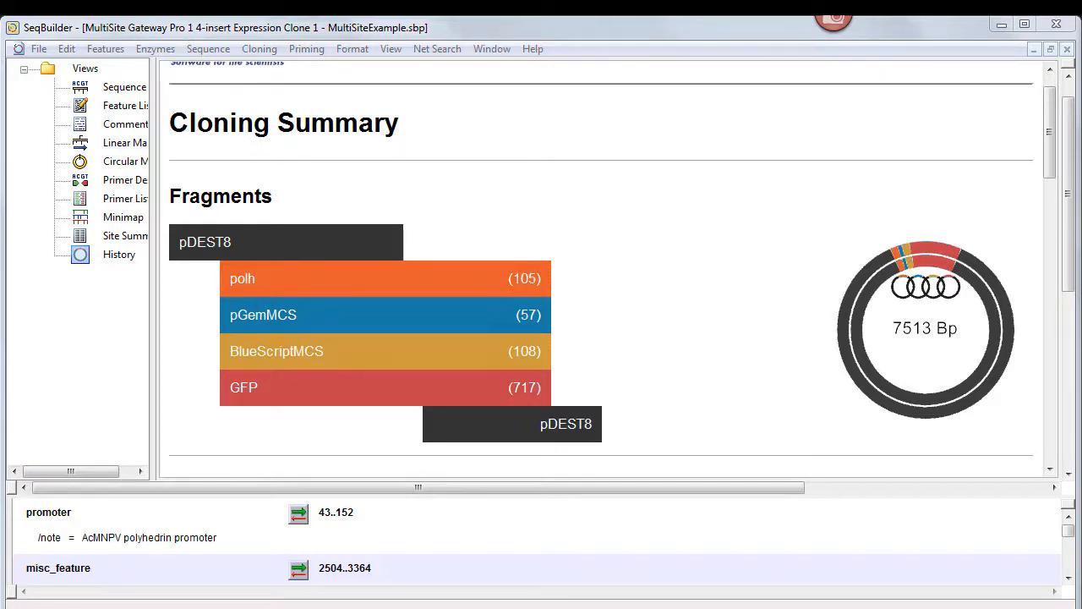
pyautogui.scroll(-3)
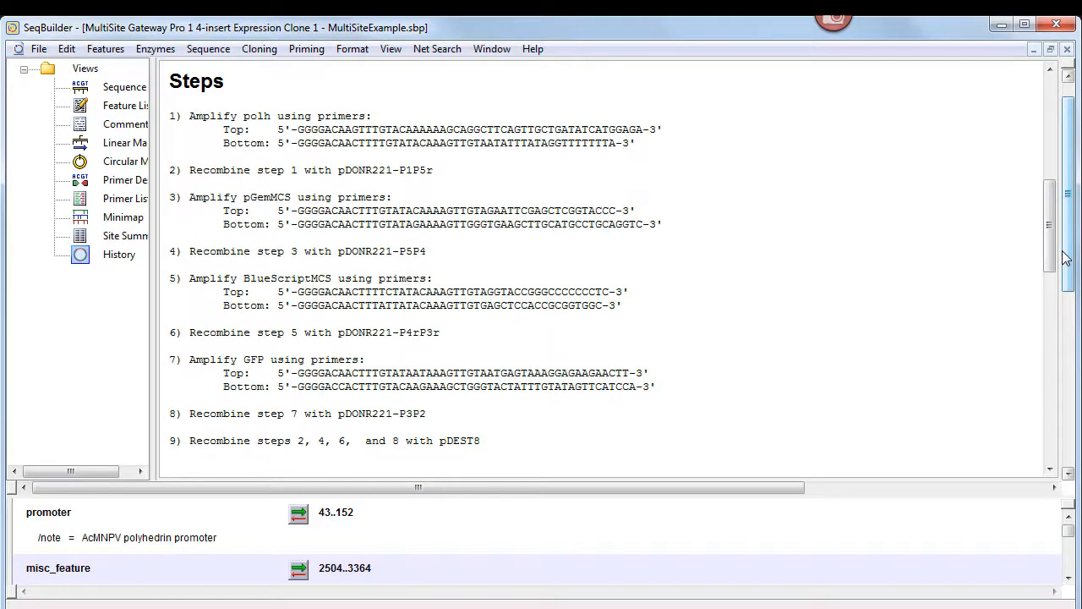
pyautogui.scroll(-3)
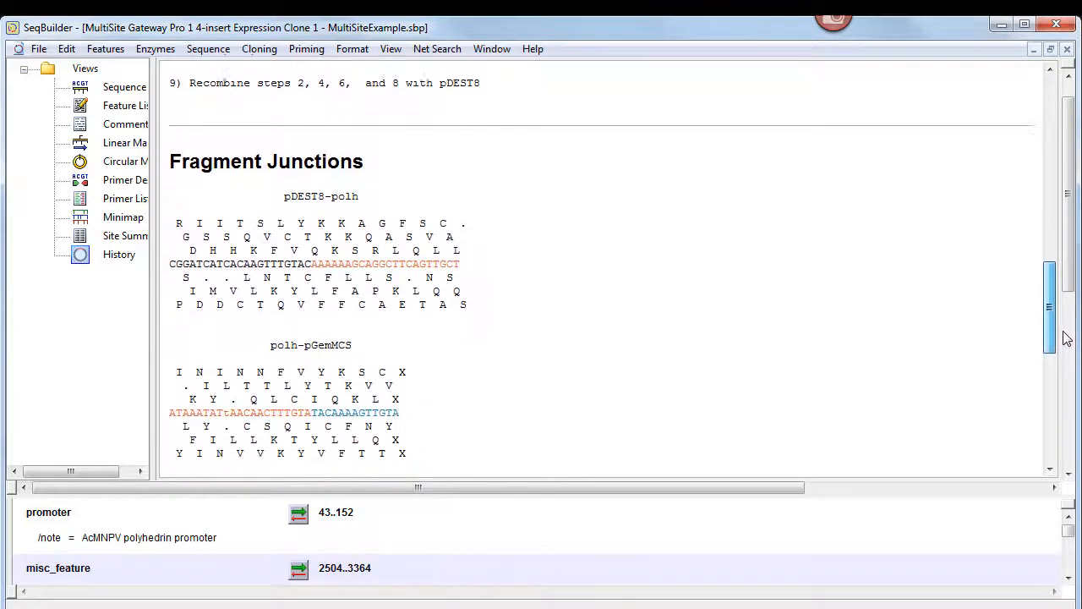
pyautogui.scroll(-3)
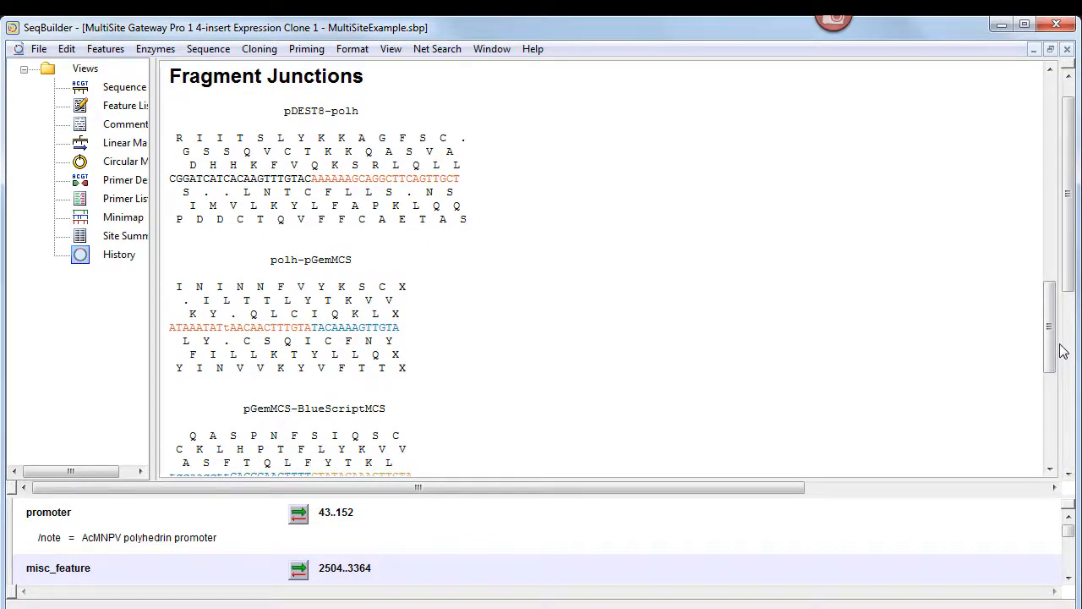
pyautogui.scroll(-3)
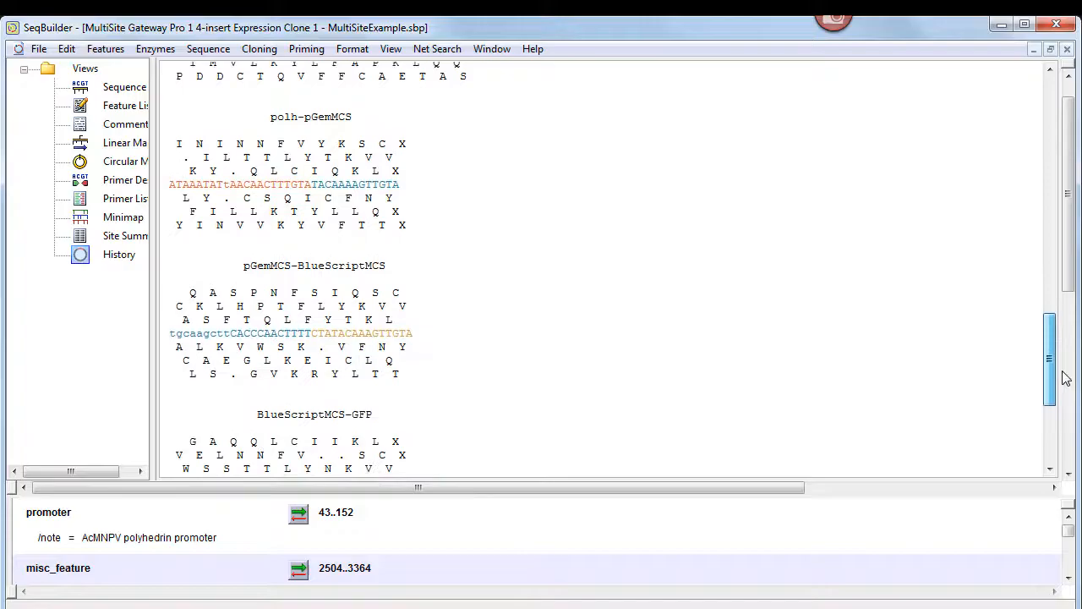